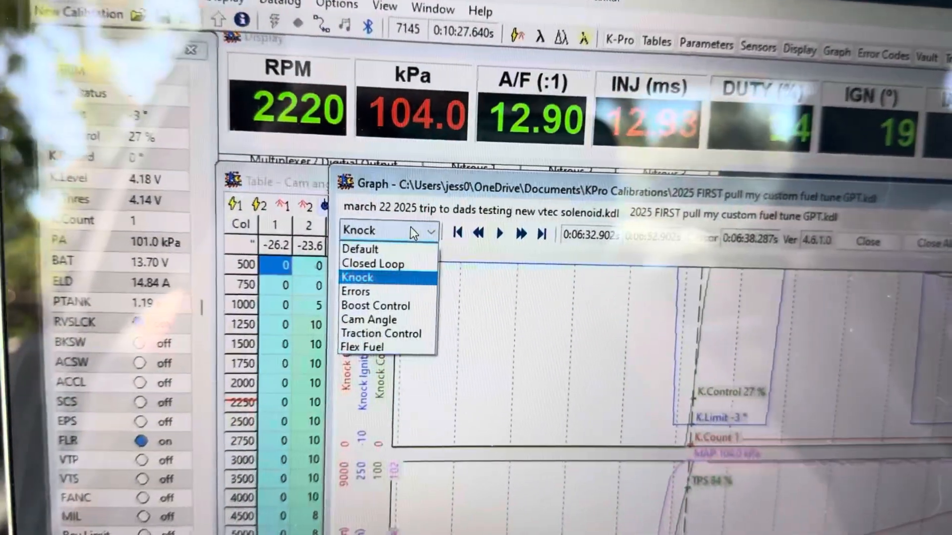
mouse_move(377, 266)
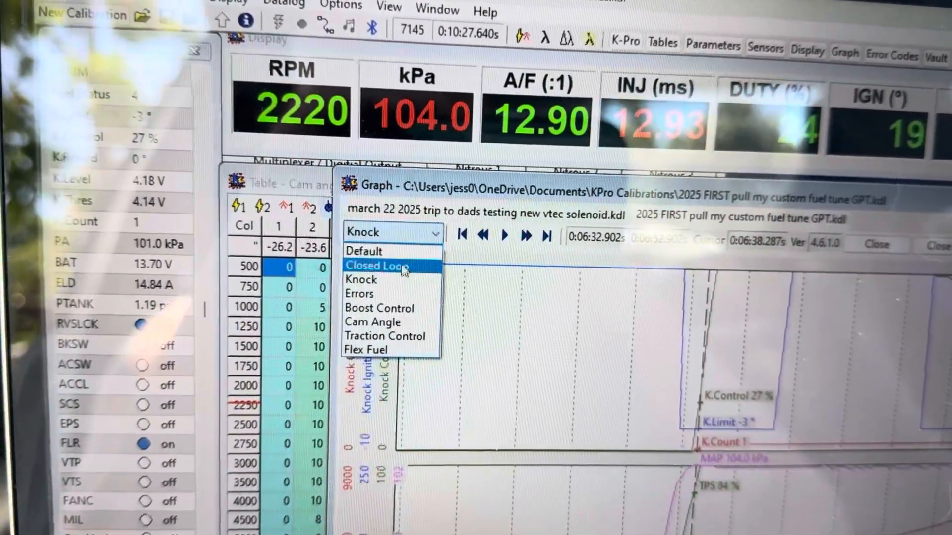
- Switch the datalog graph from Knock to the Cam Angle view, showing CAM and CAMCMD traces
left_click(374, 322)
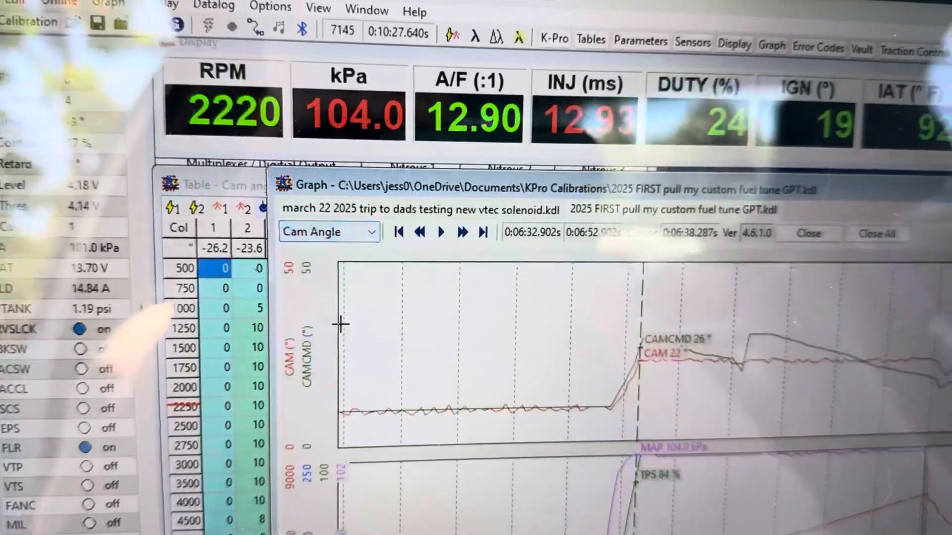